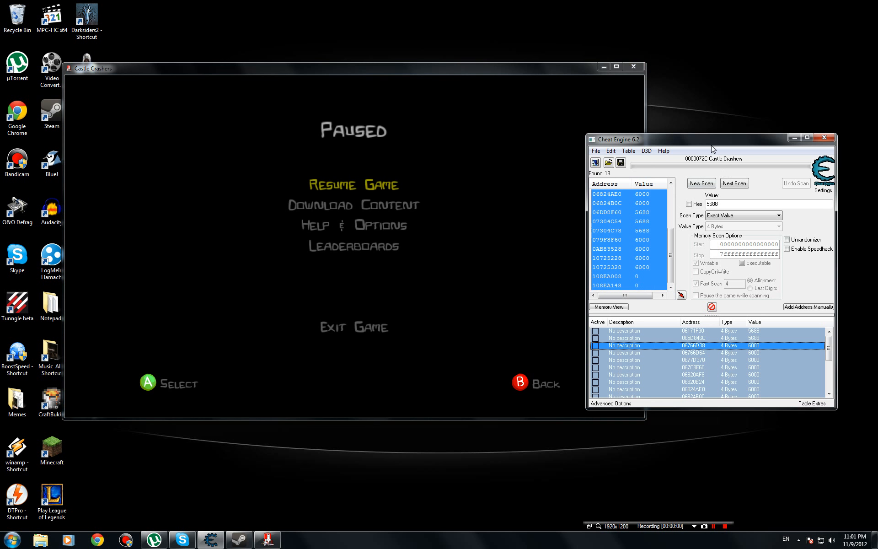
# Step: Return to the paused Castle Crashers stage, then bring up the saved XP addresses' options in Cheat Engine
pyautogui.click(595, 163)
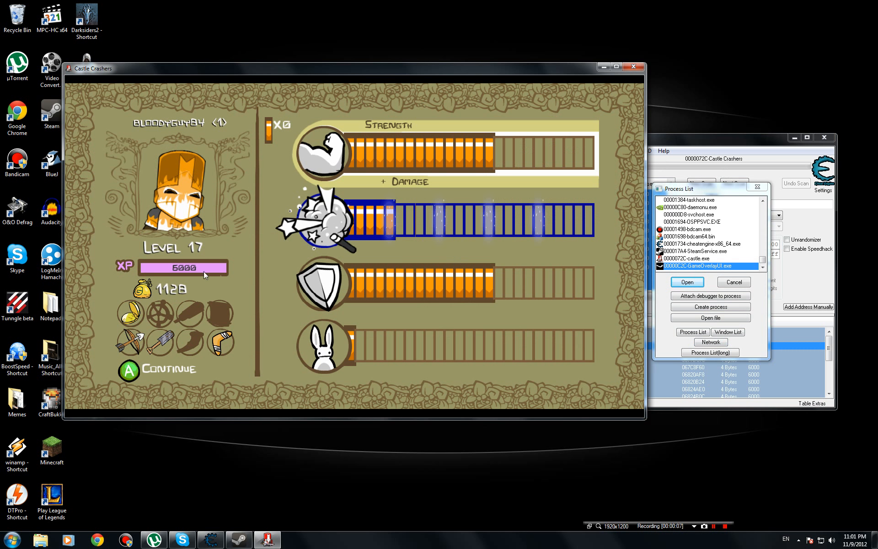
pyautogui.moveTo(355, 244)
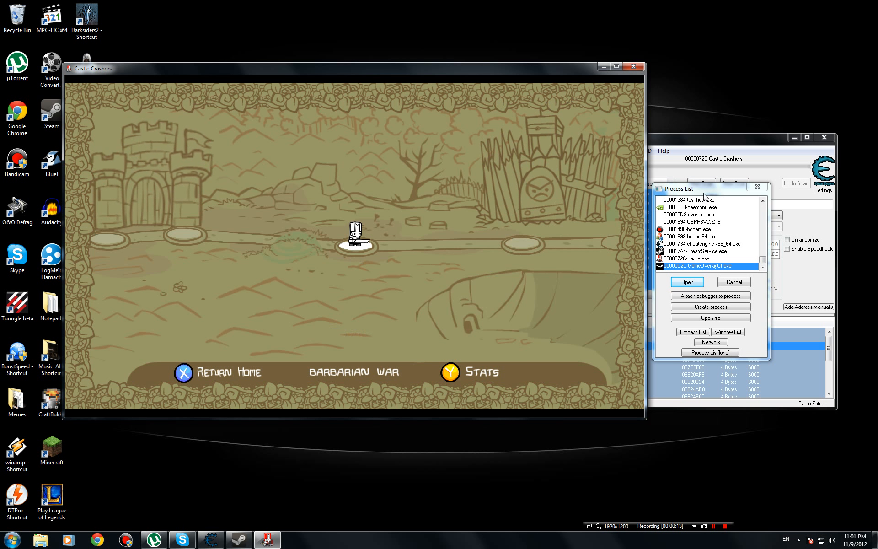
pyautogui.click(686, 281)
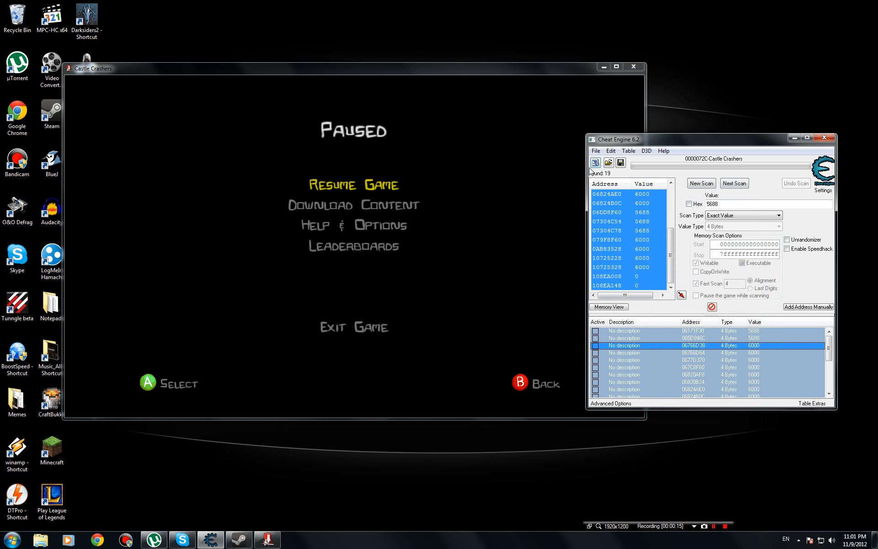
pyautogui.scroll(-3)
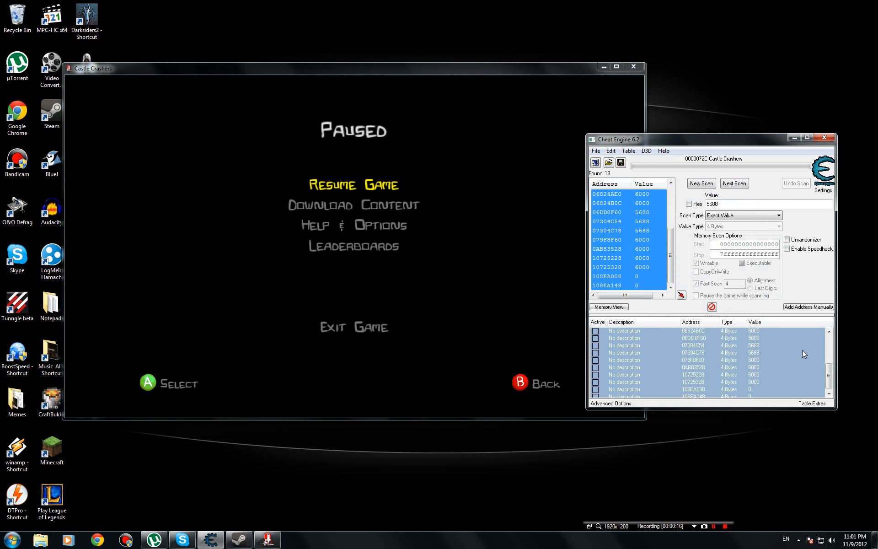
pyautogui.click(594, 162)
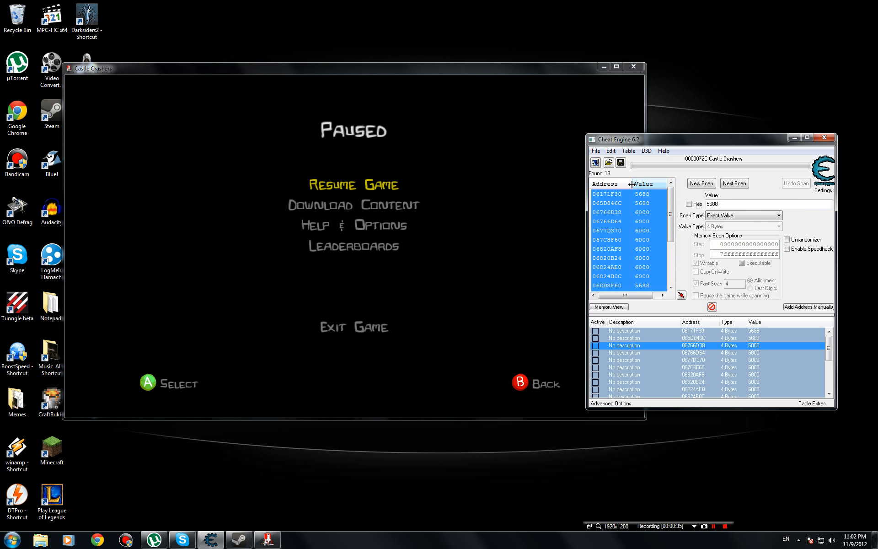
pyautogui.scroll(-3)
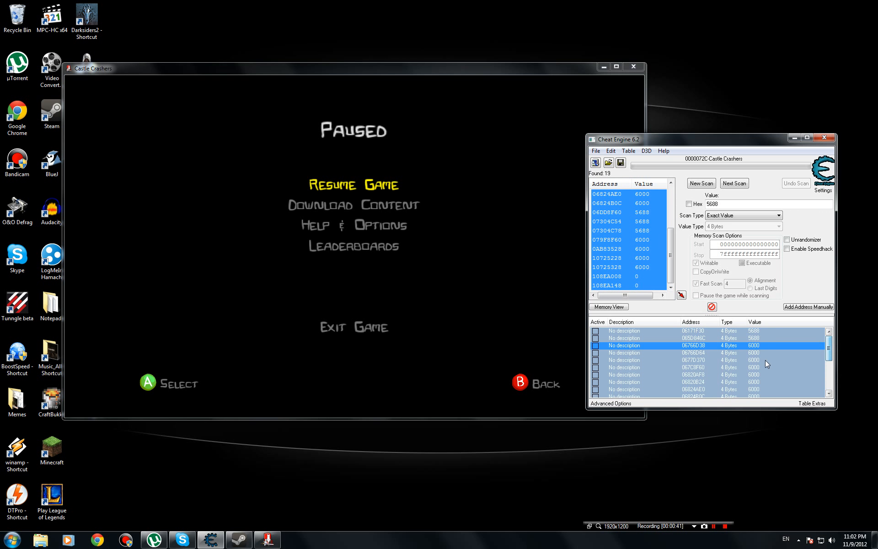
pyautogui.rightClick(636, 352)
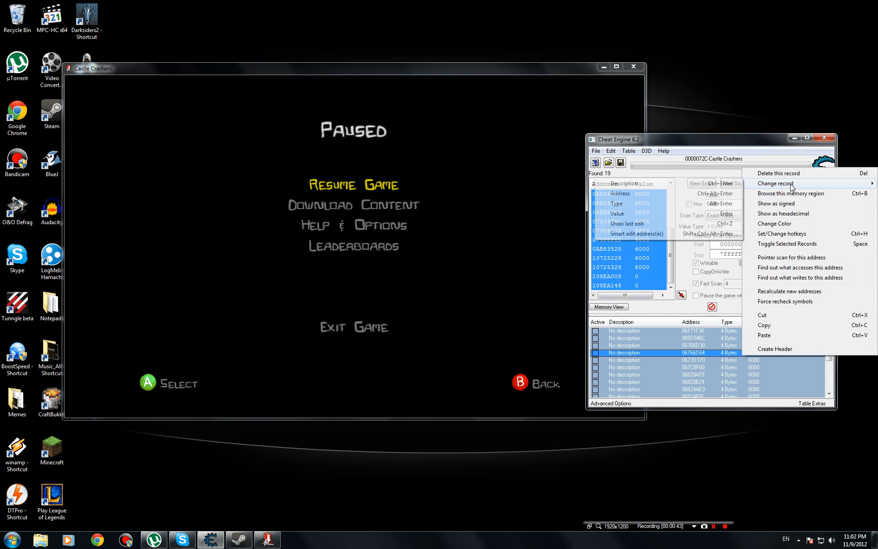
pyautogui.moveTo(775, 182)
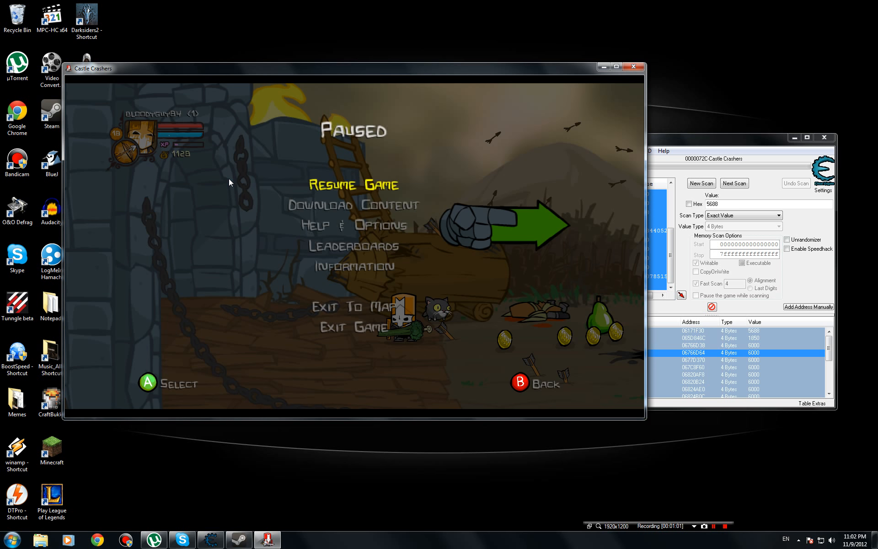
# Step: Delete all saved addresses from the table and reset the scan for a new 6017 search
pyautogui.click(353, 326)
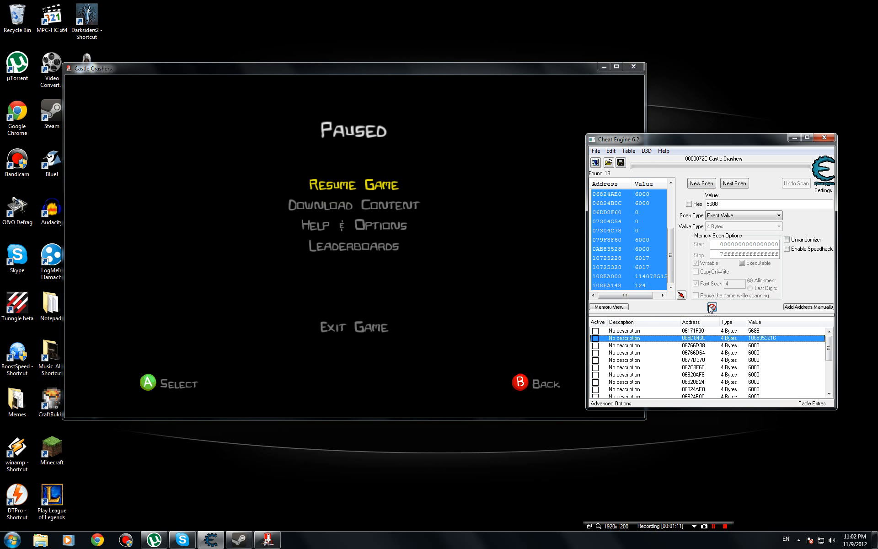
pyautogui.click(712, 307)
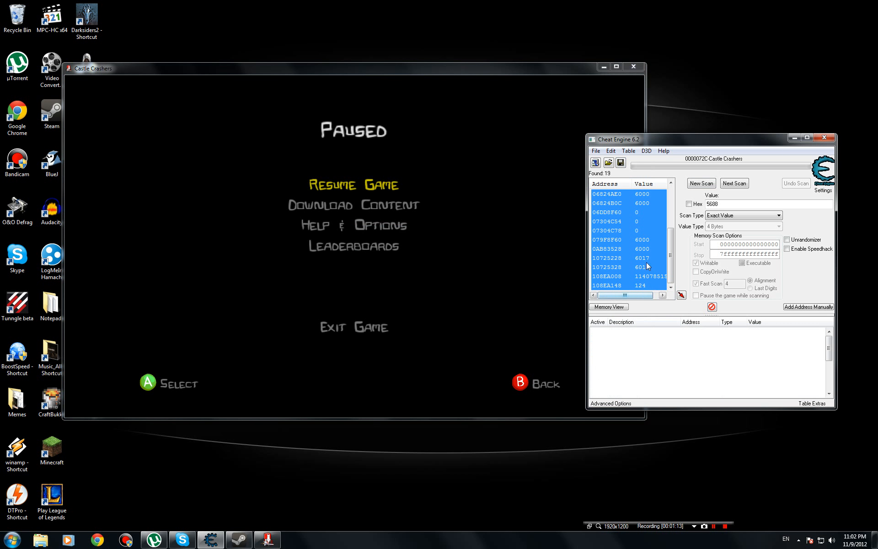
pyautogui.click(595, 162)
pyautogui.write('6017')
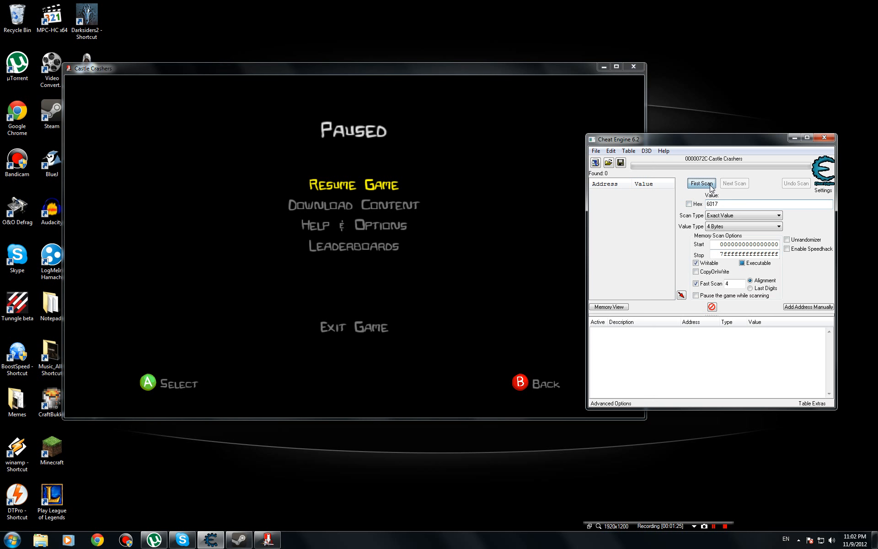
# Step: Scan for 6017, save the 23 results, and change their values to 6500
pyautogui.click(700, 183)
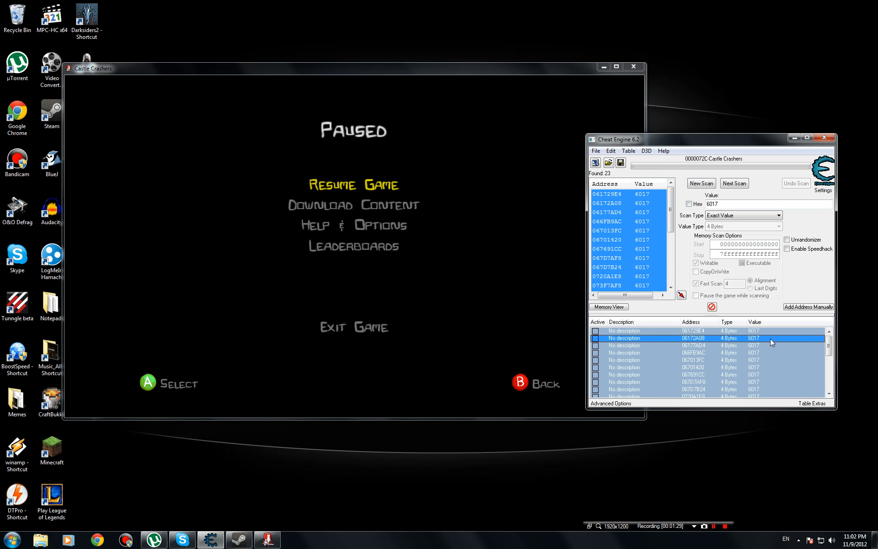
pyautogui.rightClick(623, 345)
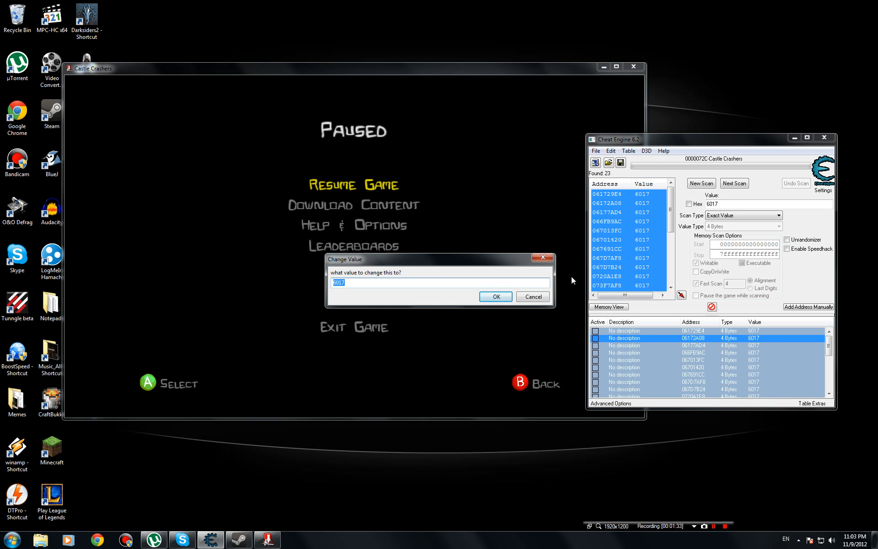
pyautogui.write('65')
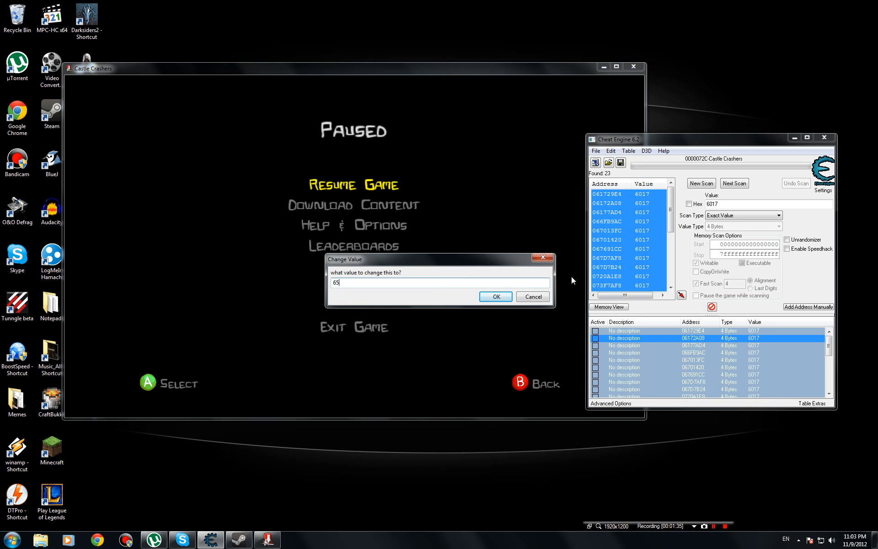
pyautogui.click(494, 297)
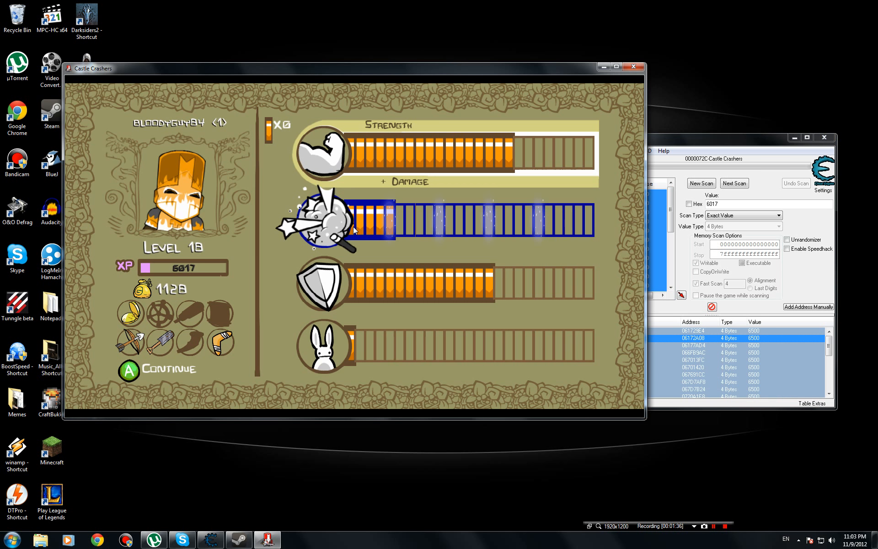
pyautogui.moveTo(145, 277)
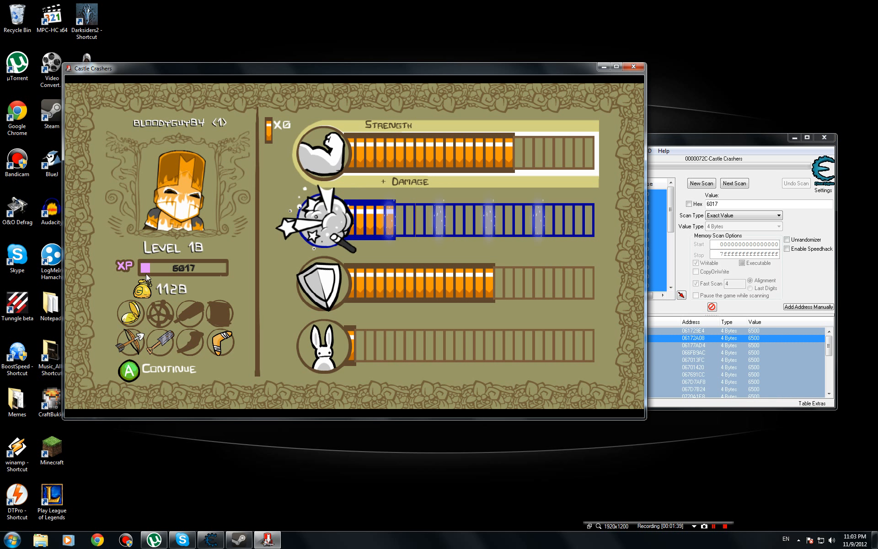
pyautogui.moveTo(280, 242)
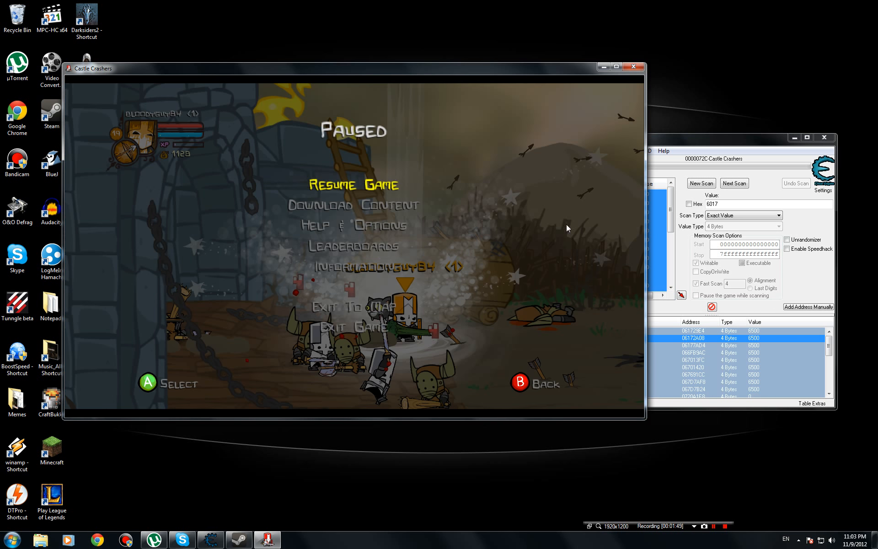
# Step: Change the 23 found addresses' value from 6500 to 30
pyautogui.rightClick(643, 337)
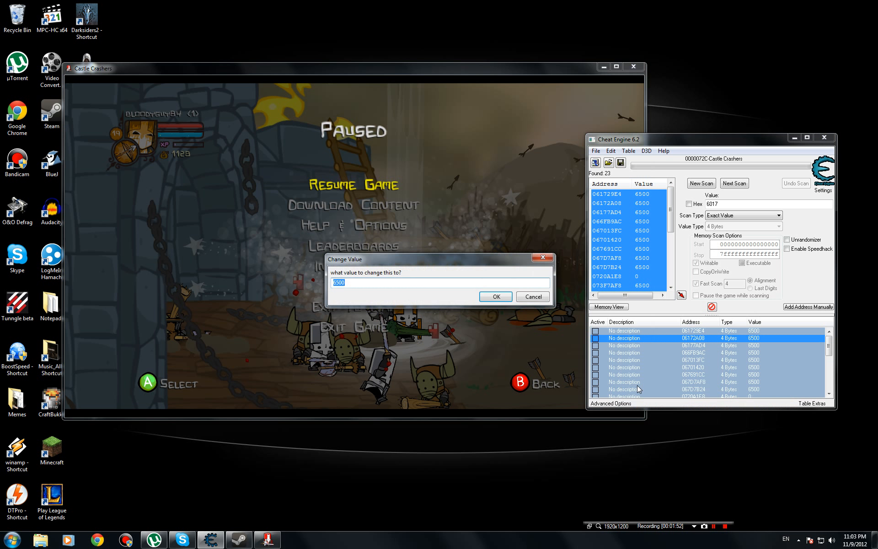
pyautogui.write('30')
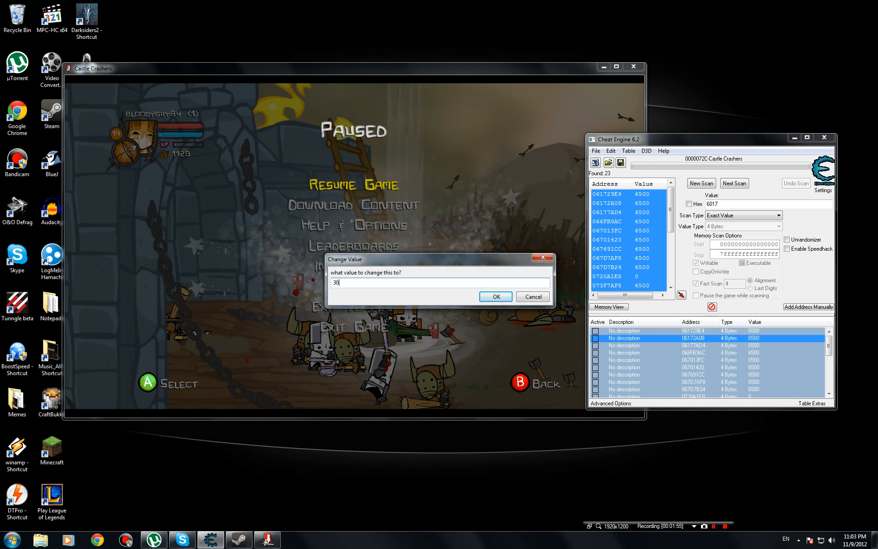
pyautogui.click(494, 297)
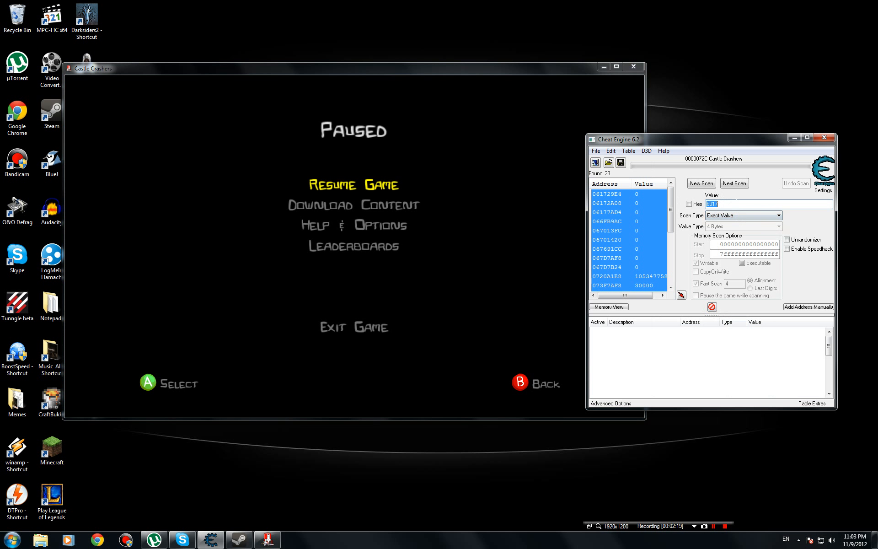
# Step: Run a new scan for 6503 and set the six found XP addresses to 50000
pyautogui.click(700, 183)
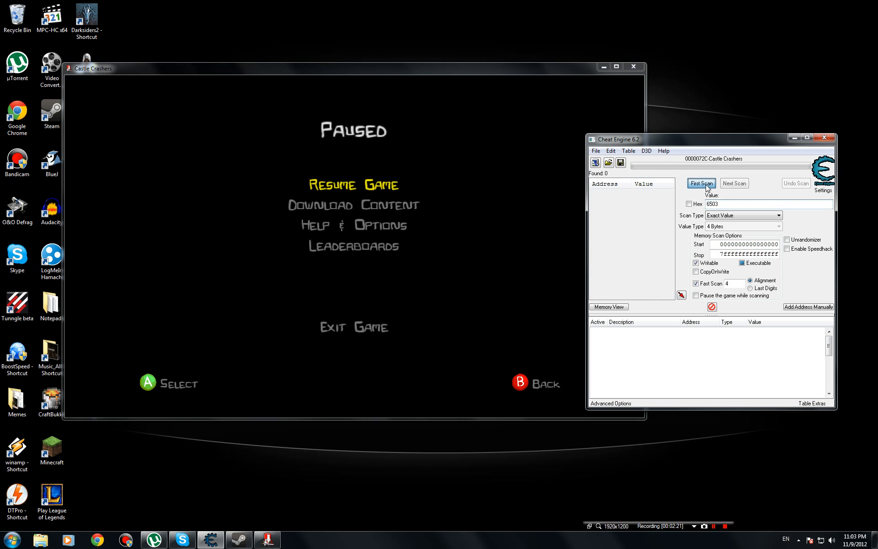
pyautogui.click(700, 183)
pyautogui.write('30')
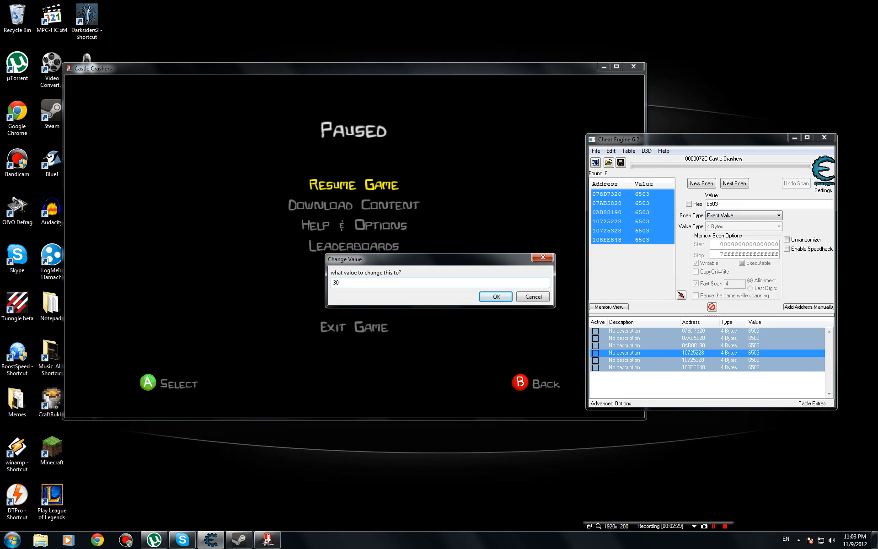
pyautogui.write('50000')
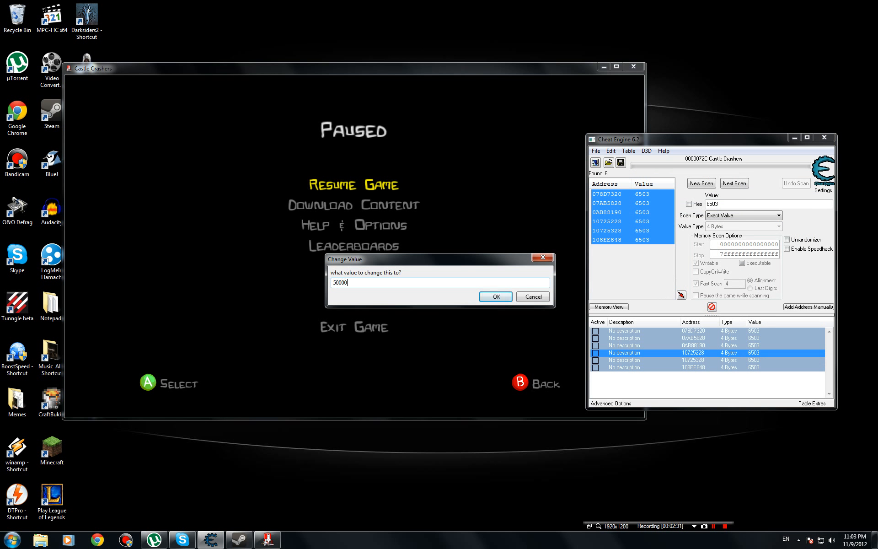
pyautogui.click(494, 297)
pyautogui.write('112')
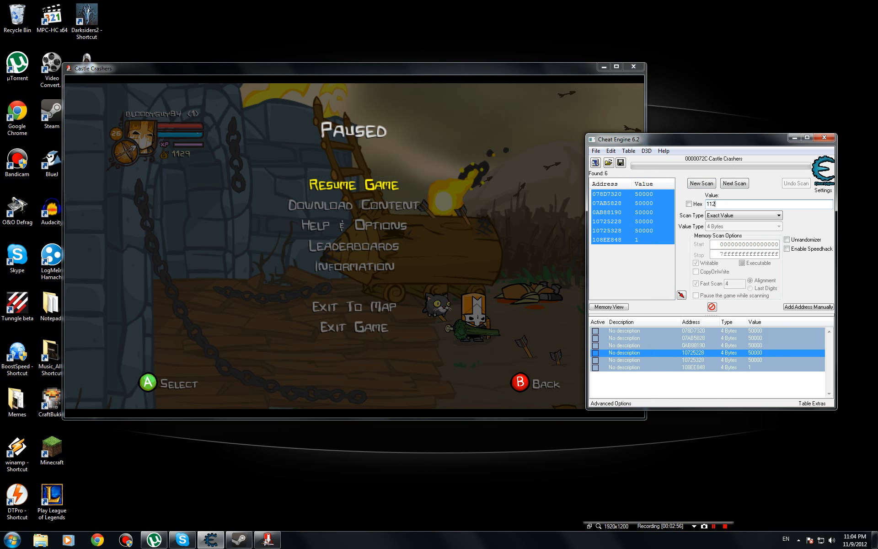
# Step: Scan for gold 1129, refine with Next Scan to 1130, and edit the three results
pyautogui.click(700, 183)
pyautogui.write('9')
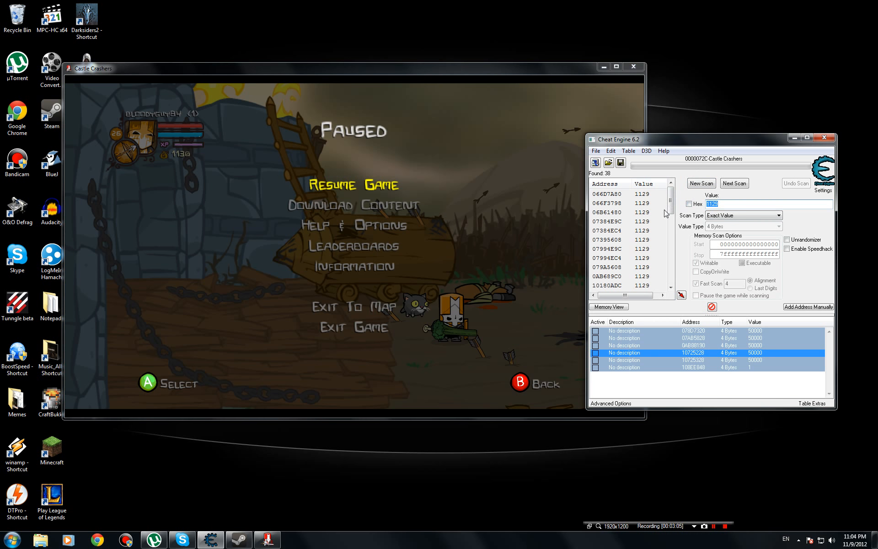
pyautogui.scroll(-3)
pyautogui.write('1130')
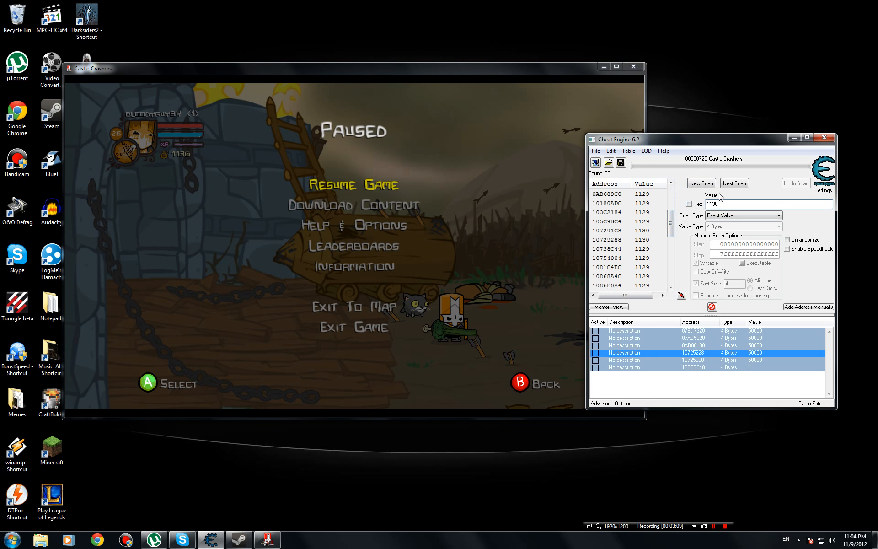
pyautogui.click(734, 183)
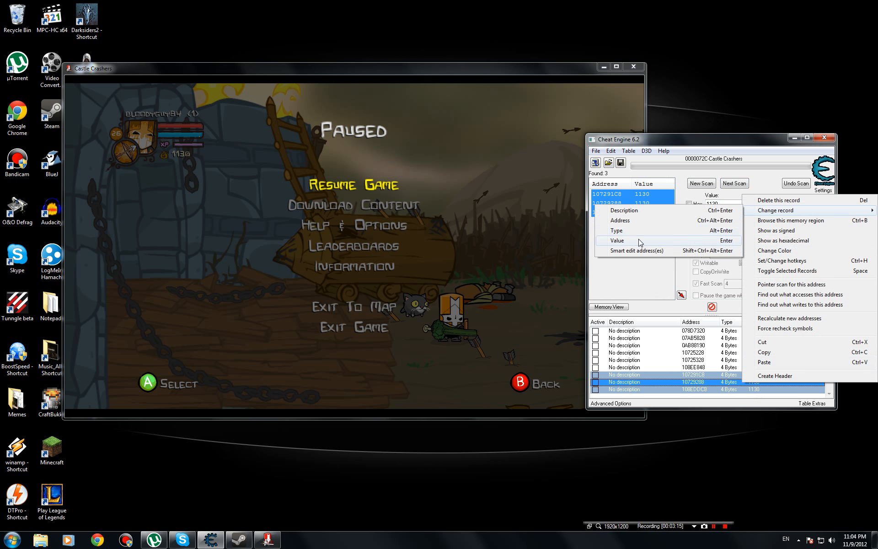
pyautogui.click(617, 240)
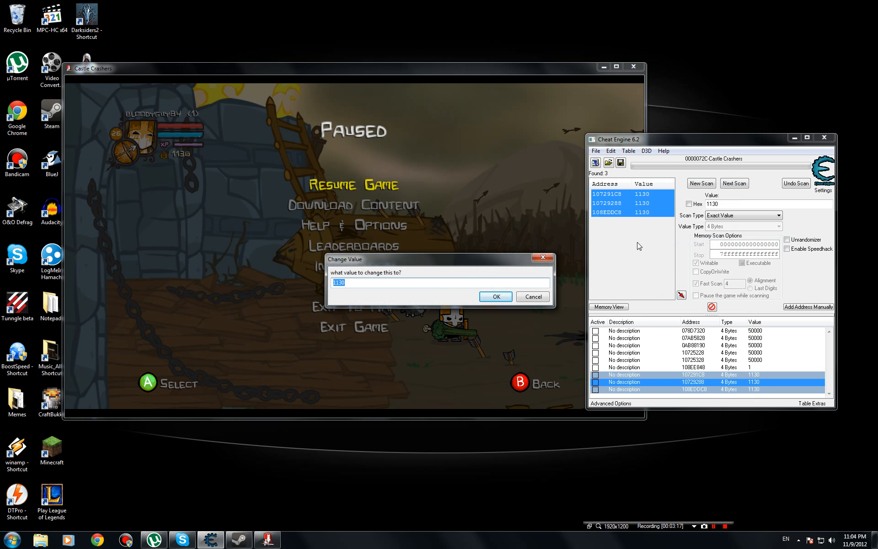
# Step: Set the three gold addresses to 20011
pyautogui.click(495, 296)
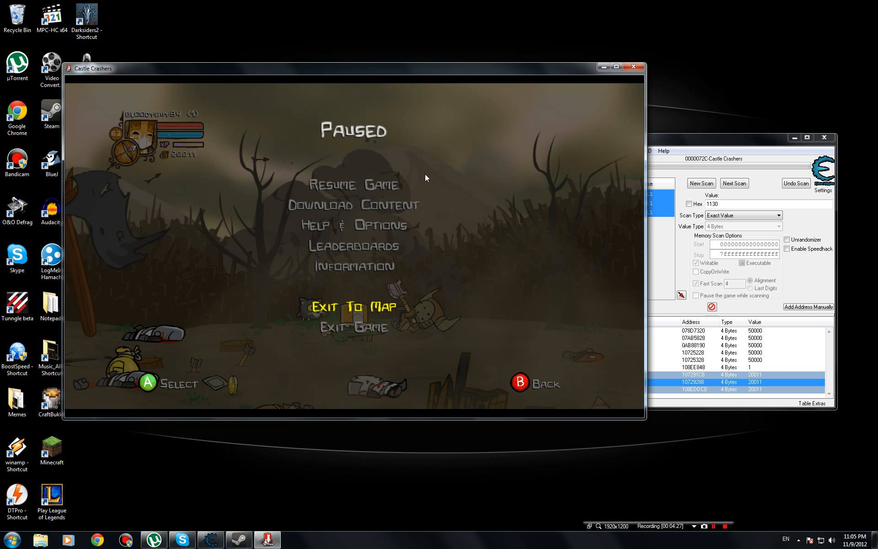
# Step: Click into the Castle Crashers window to resume while the level reloads
pyautogui.click(353, 306)
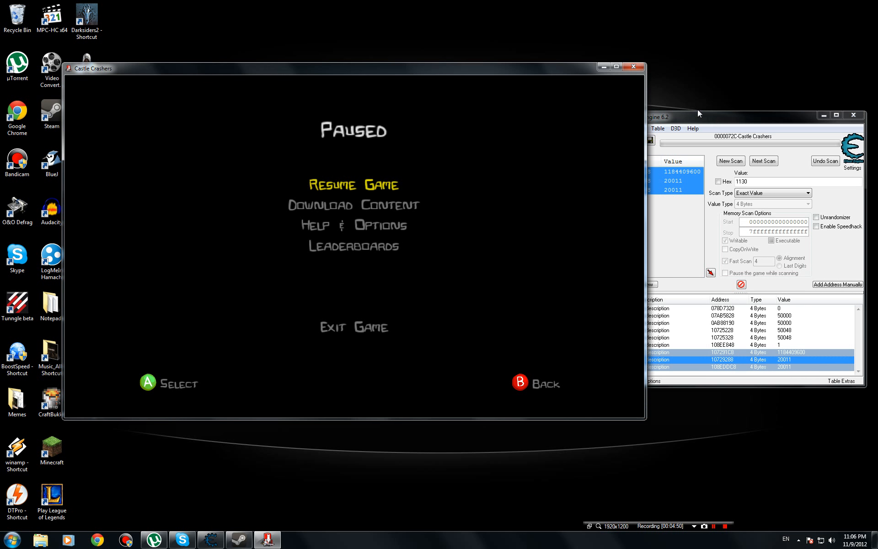
pyautogui.moveTo(703, 129)
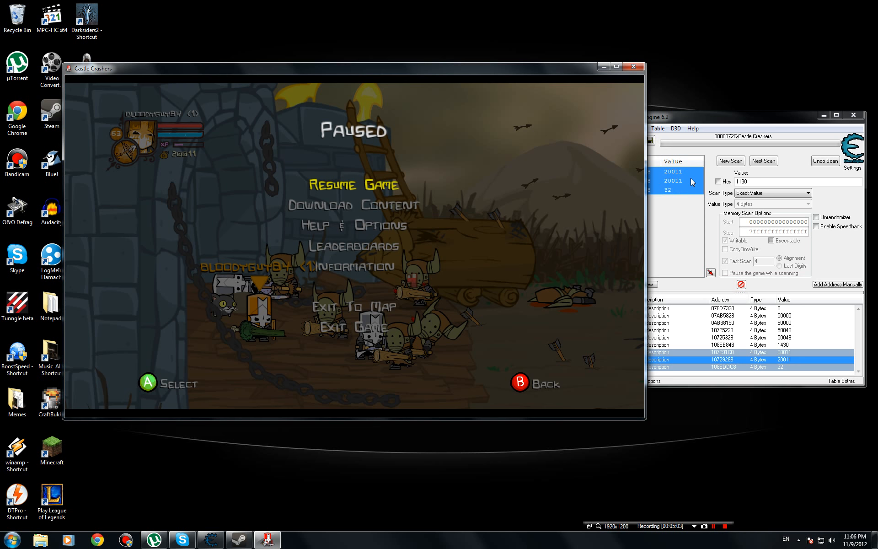
# Step: Keep Exact Value as the scan type and clear the scan results for a fresh search
pyautogui.click(806, 193)
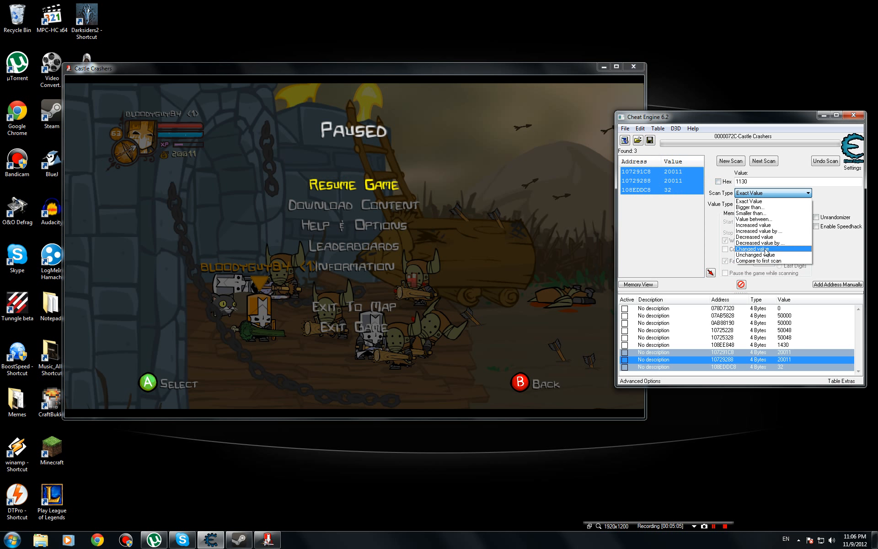
pyautogui.moveTo(771, 212)
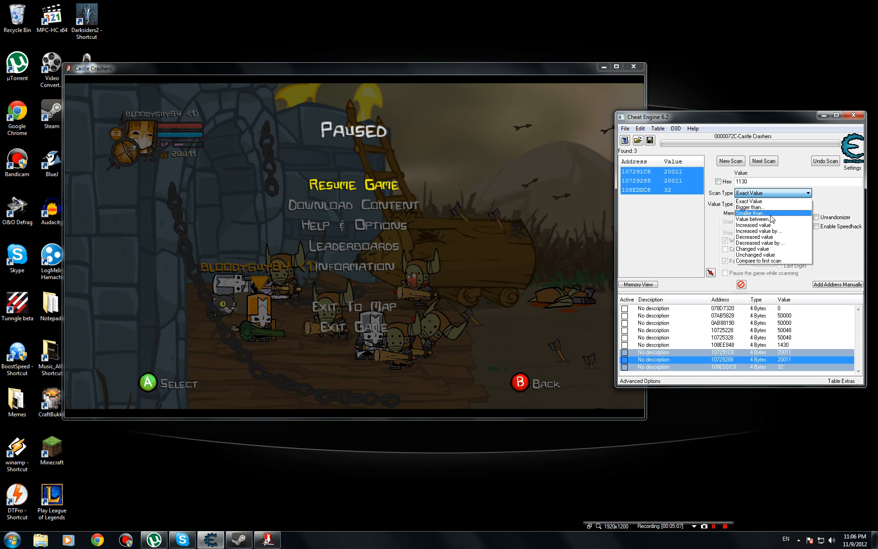
pyautogui.moveTo(770, 255)
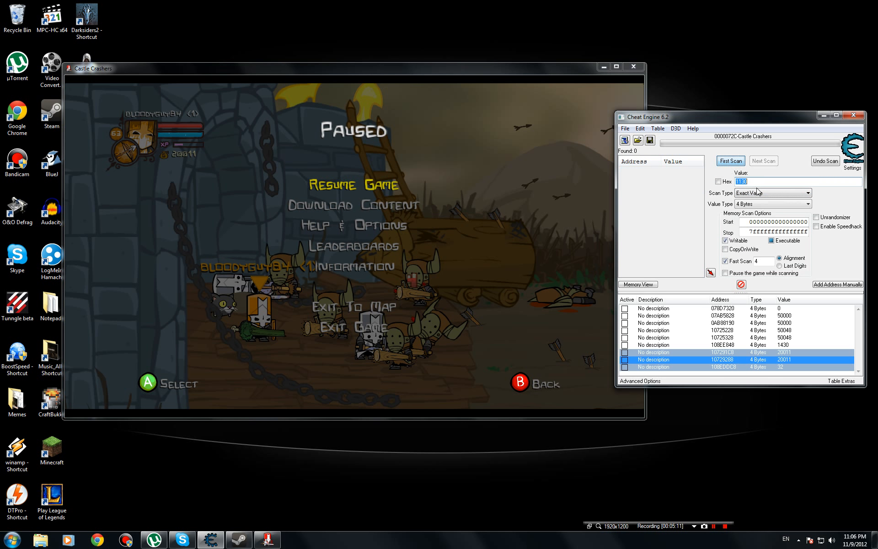
pyautogui.click(805, 193)
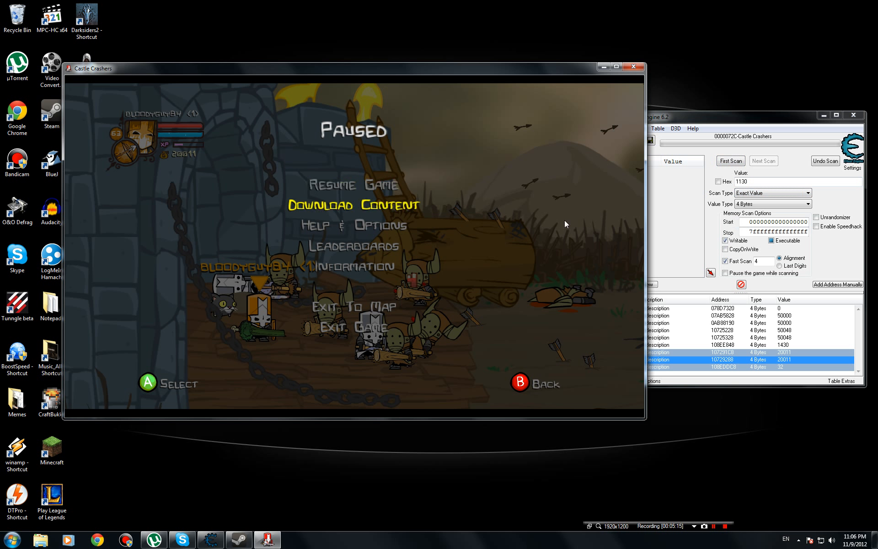
pyautogui.moveTo(509, 239)
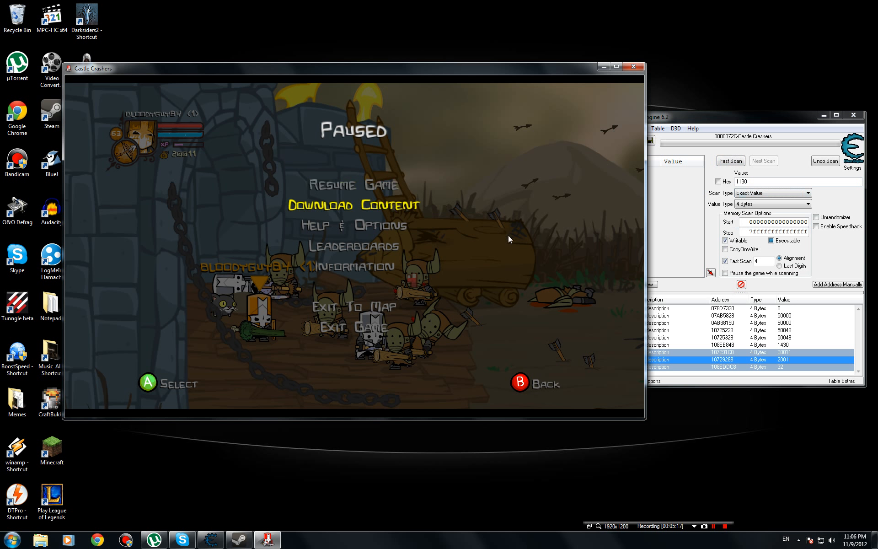